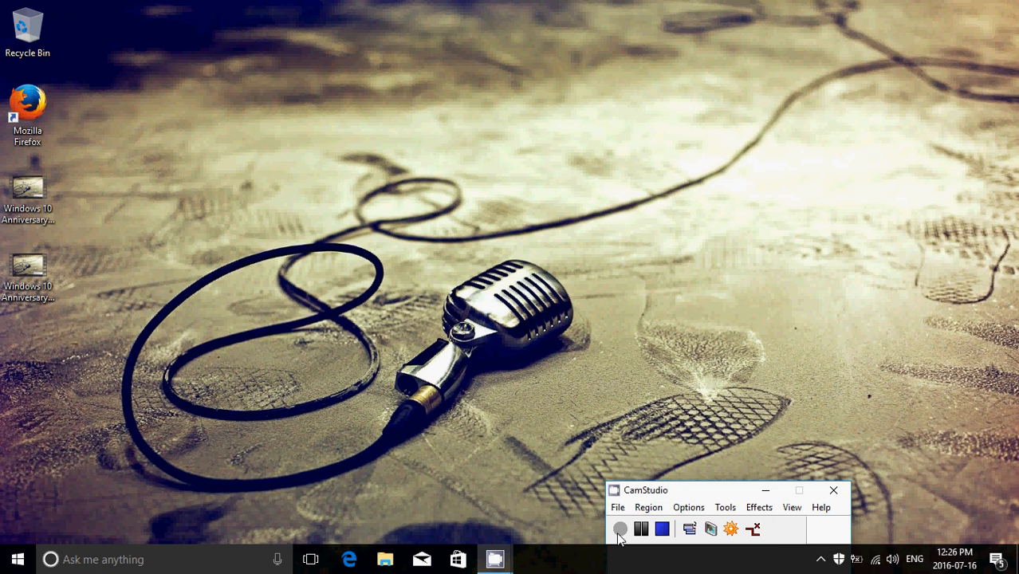
mouse_move(403, 417)
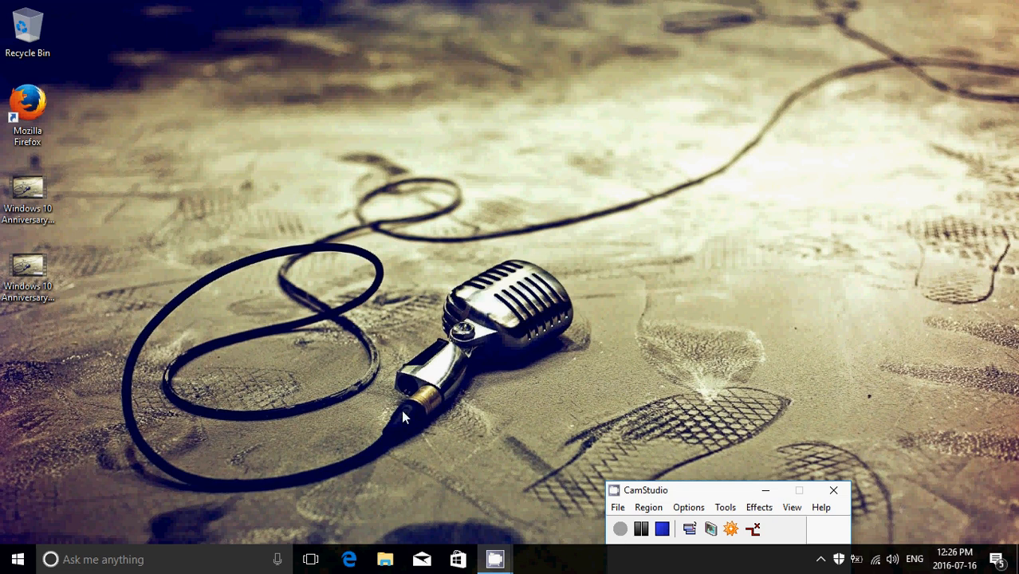
Launch Edge and show the Extensions pane listing four installed extensions, all off
left_click(349, 559)
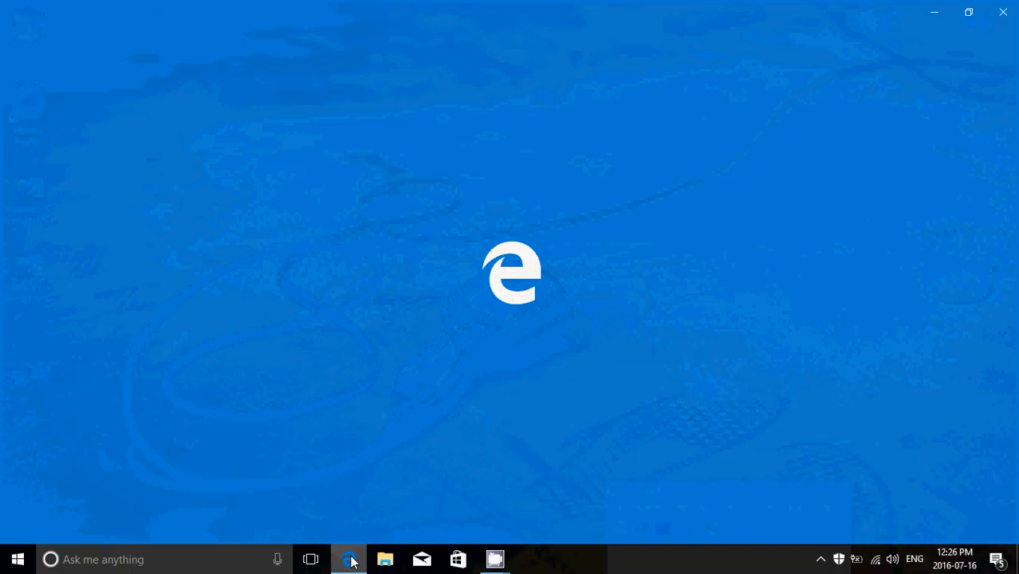
left_click(349, 559)
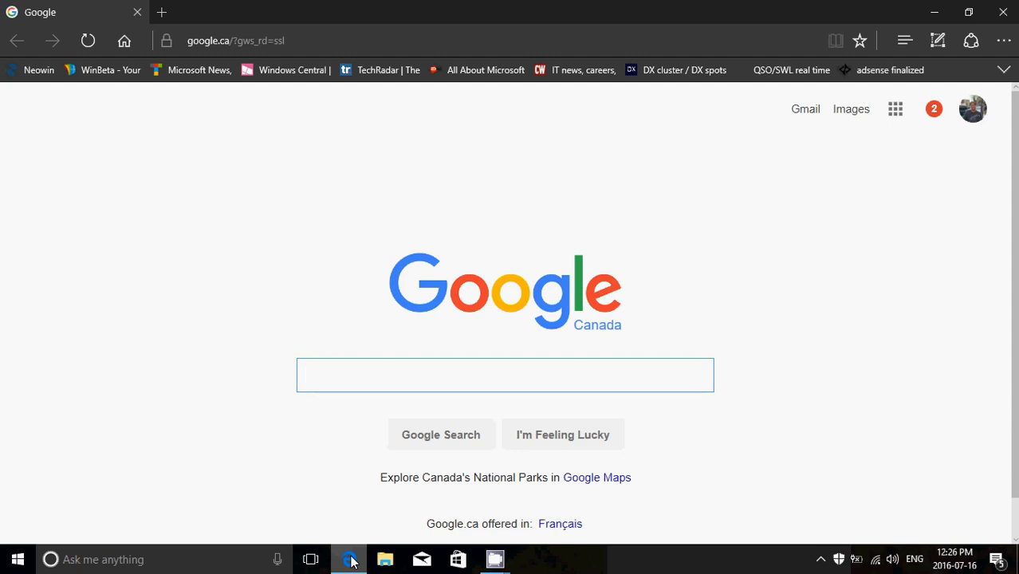
left_click(505, 375)
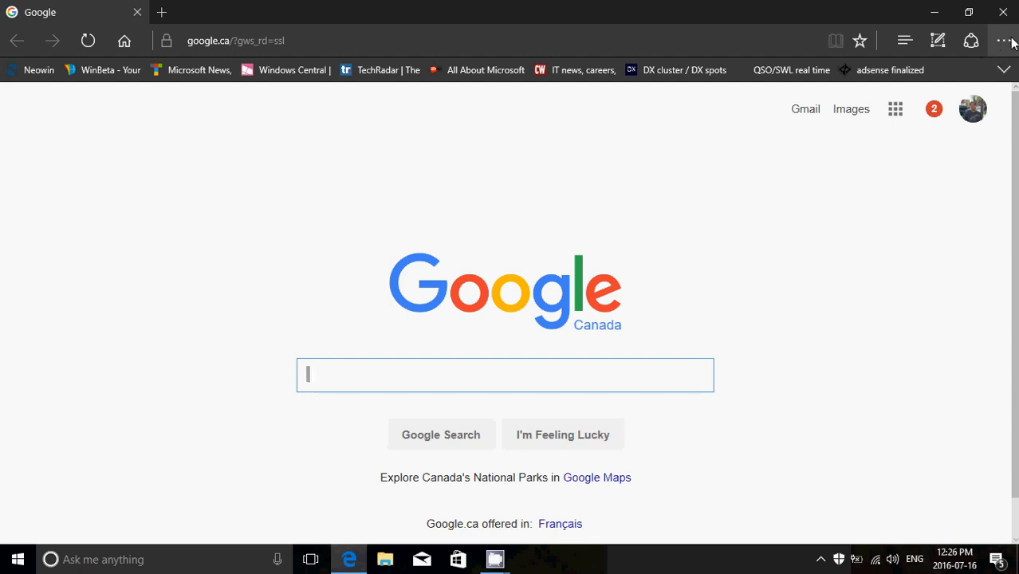
left_click(1004, 41)
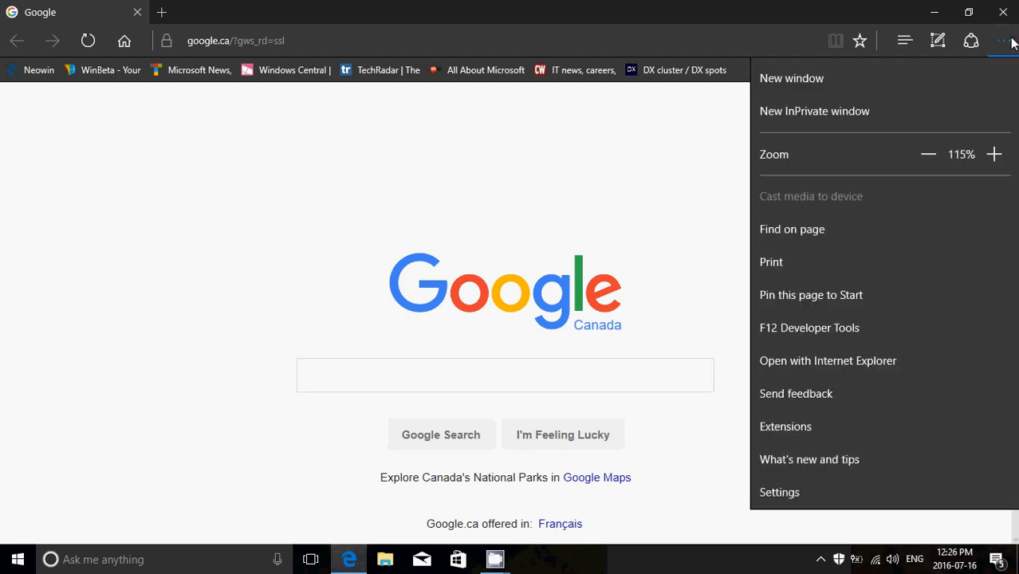
mouse_move(866, 426)
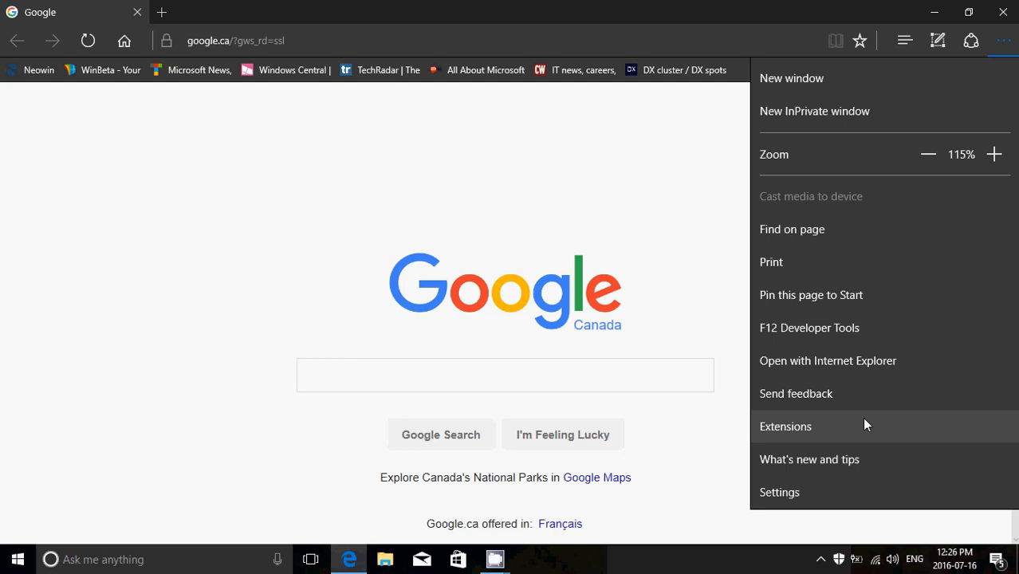
left_click(785, 425)
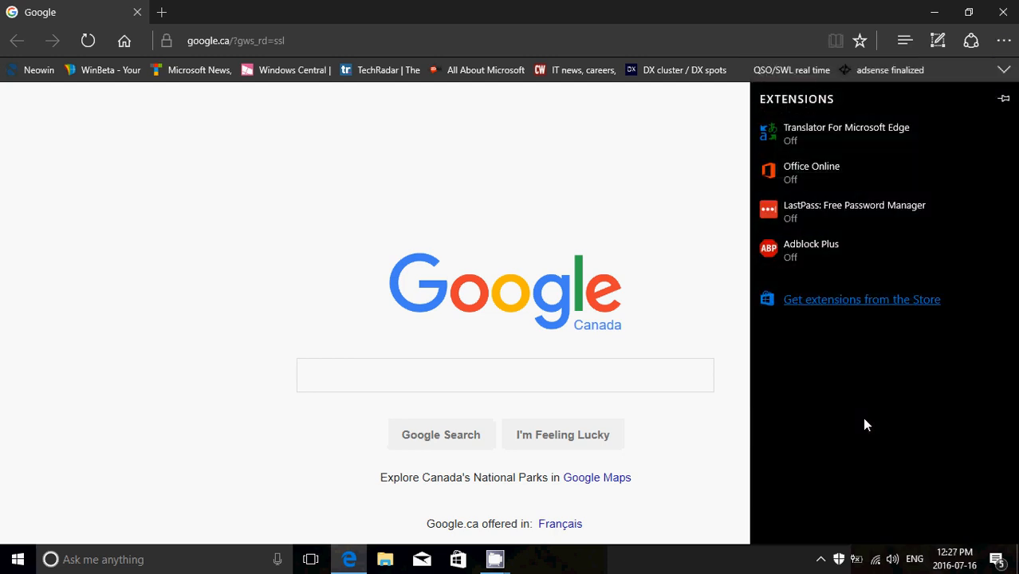
mouse_move(813, 119)
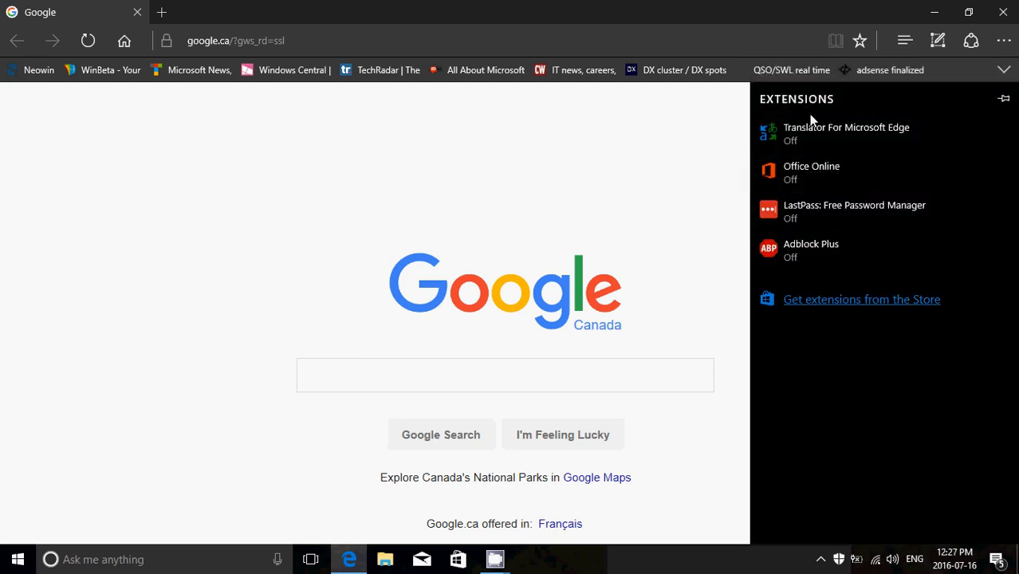
mouse_move(804, 293)
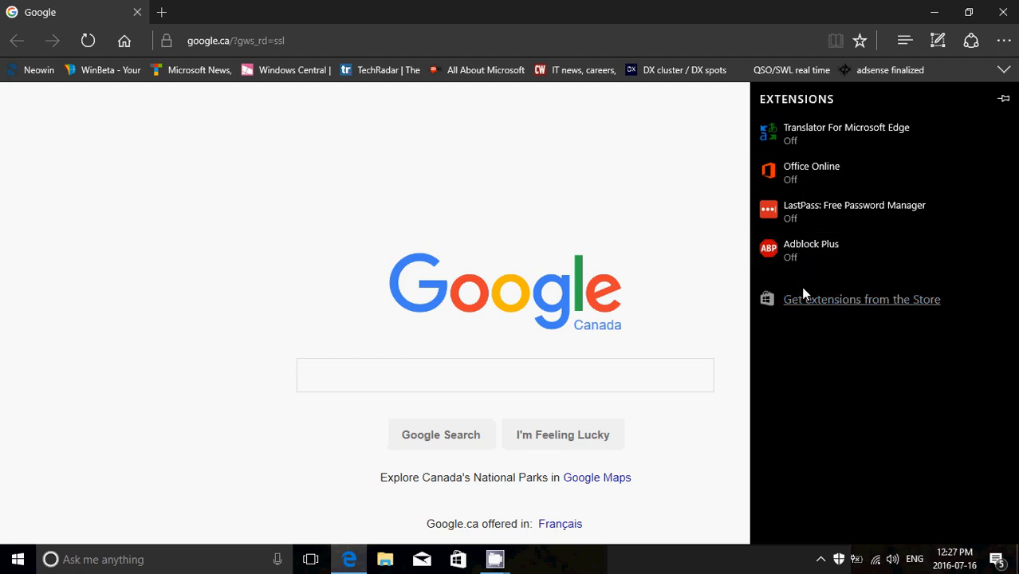
mouse_move(817, 384)
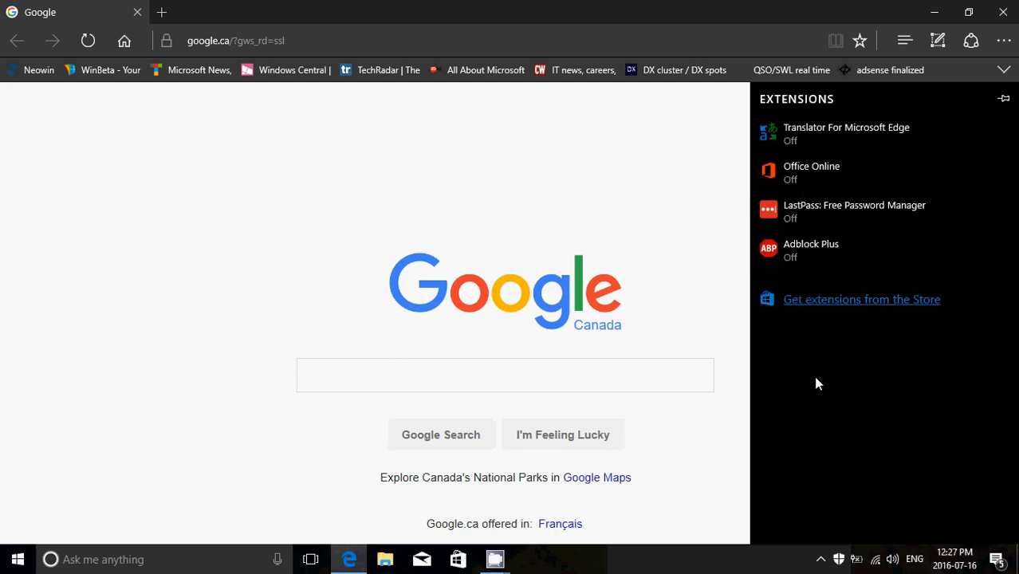
mouse_move(862, 299)
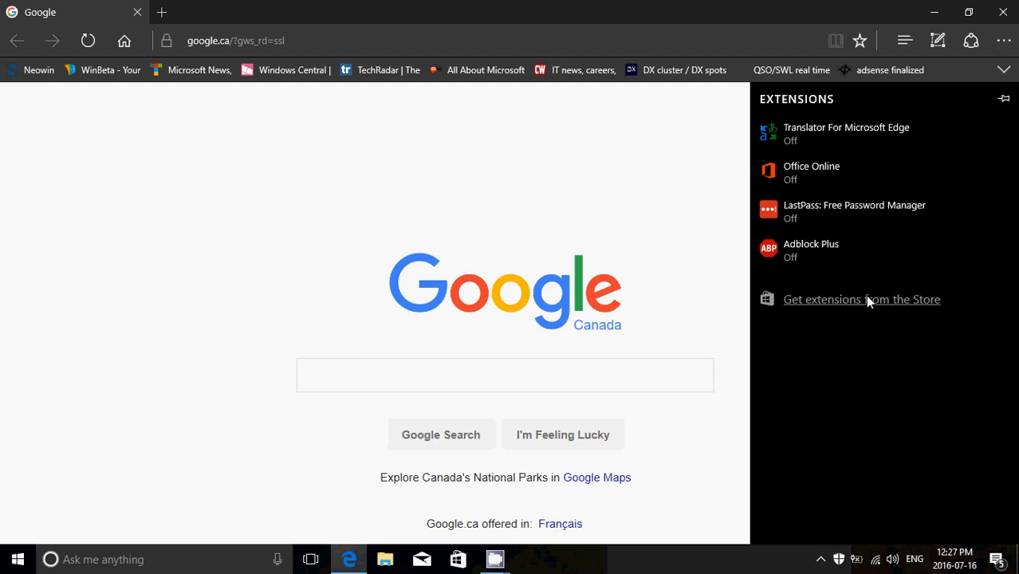
Browse the Store's Edge extensions collection and open the free Pin It Button page
left_click(861, 299)
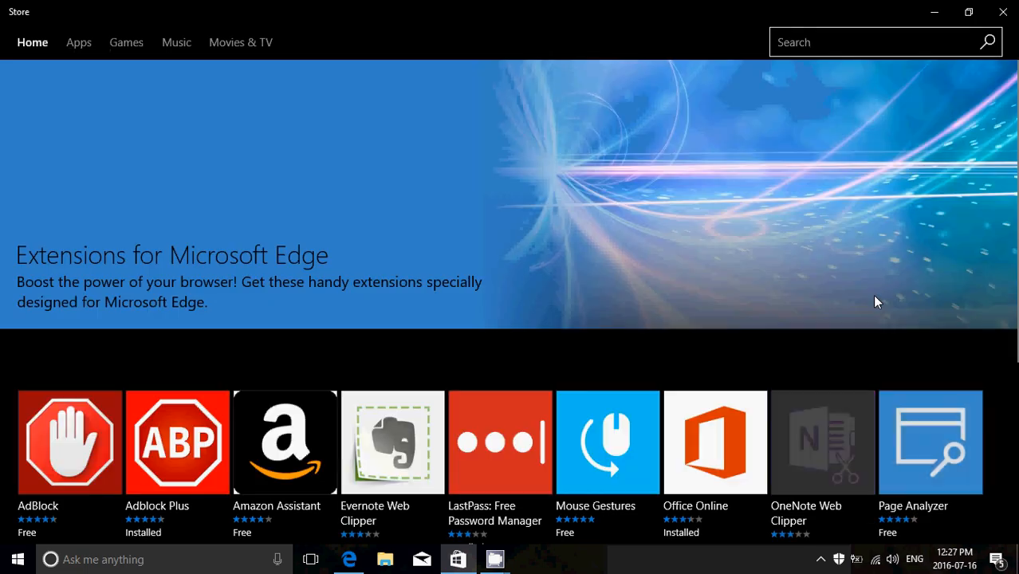
scroll("down", 3)
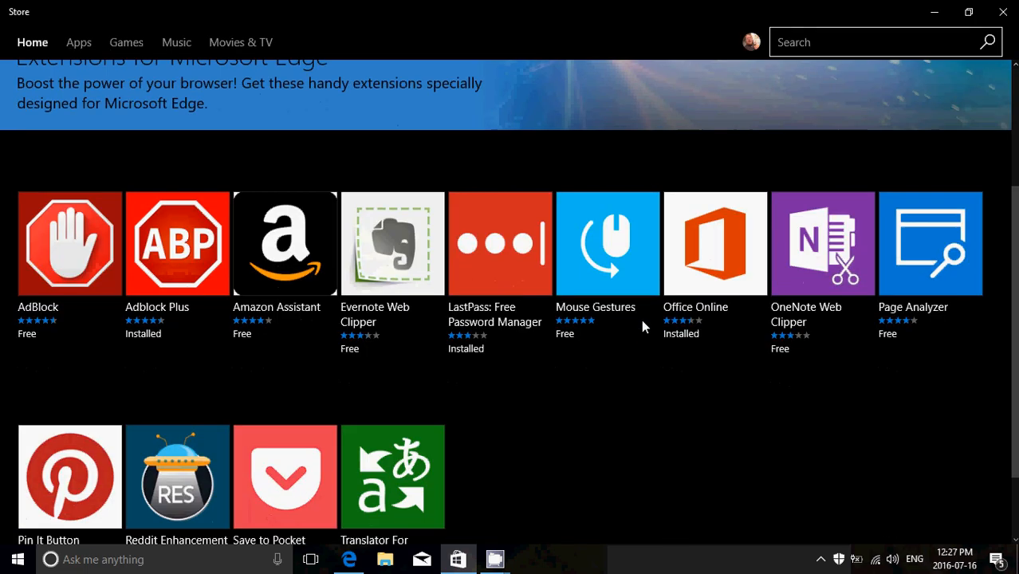
scroll("down", 3)
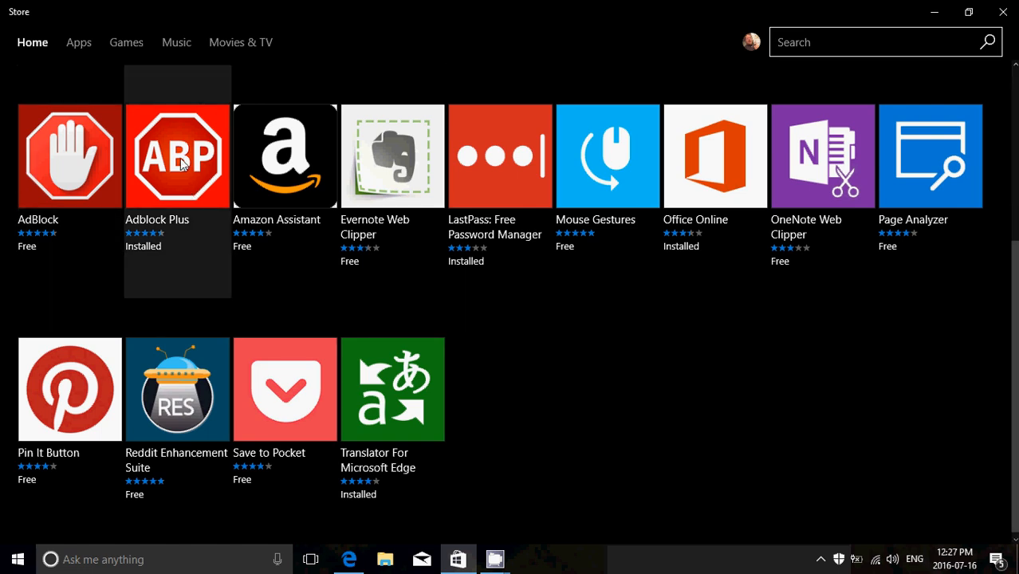
mouse_move(726, 393)
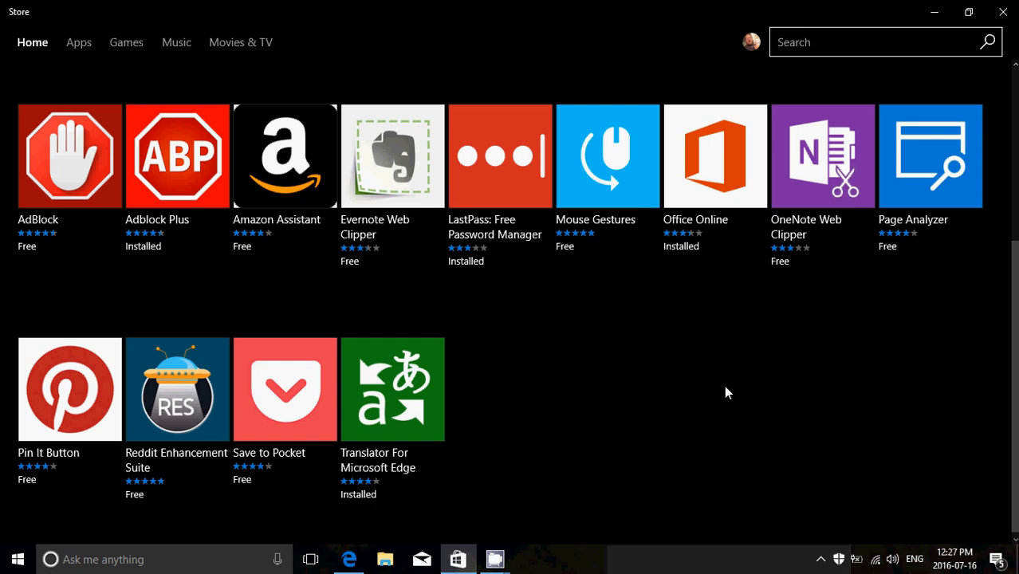
mouse_move(680, 384)
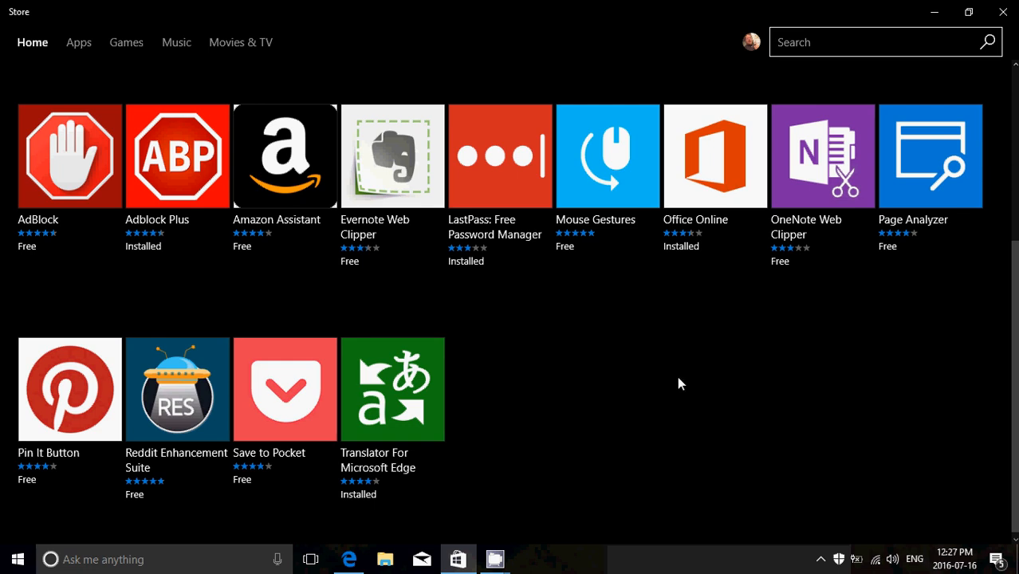
mouse_move(177, 391)
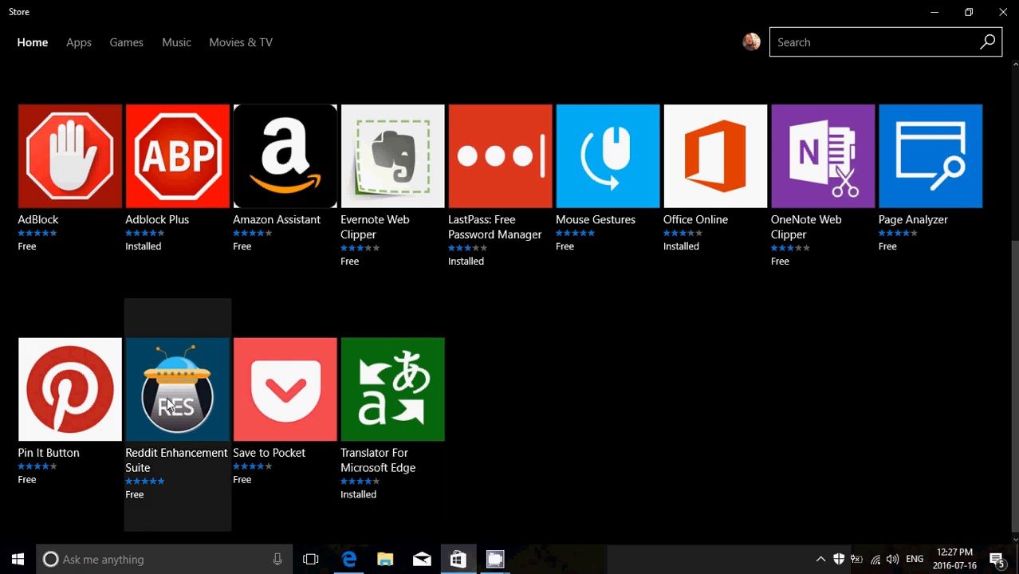
mouse_move(121, 401)
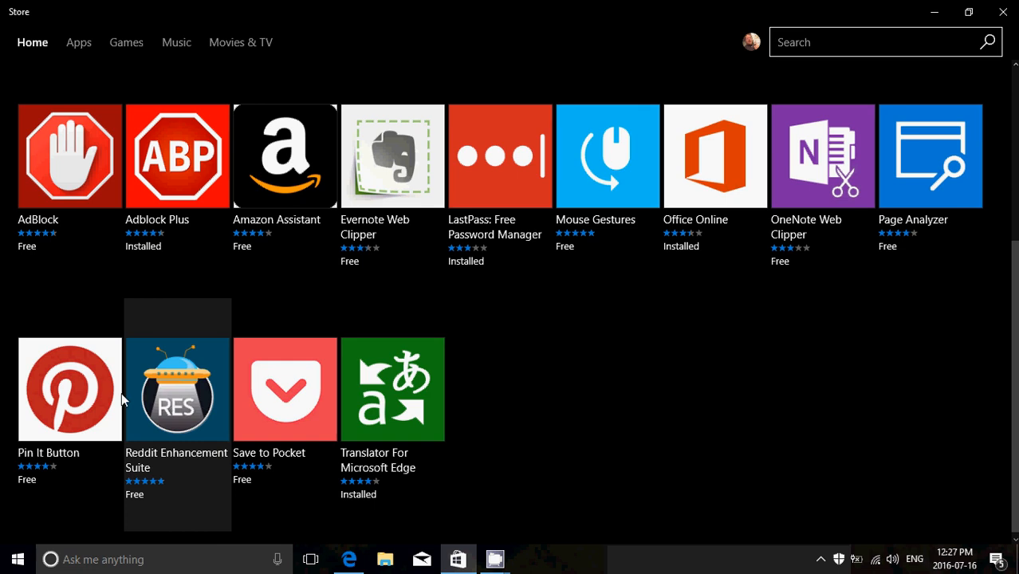
left_click(69, 389)
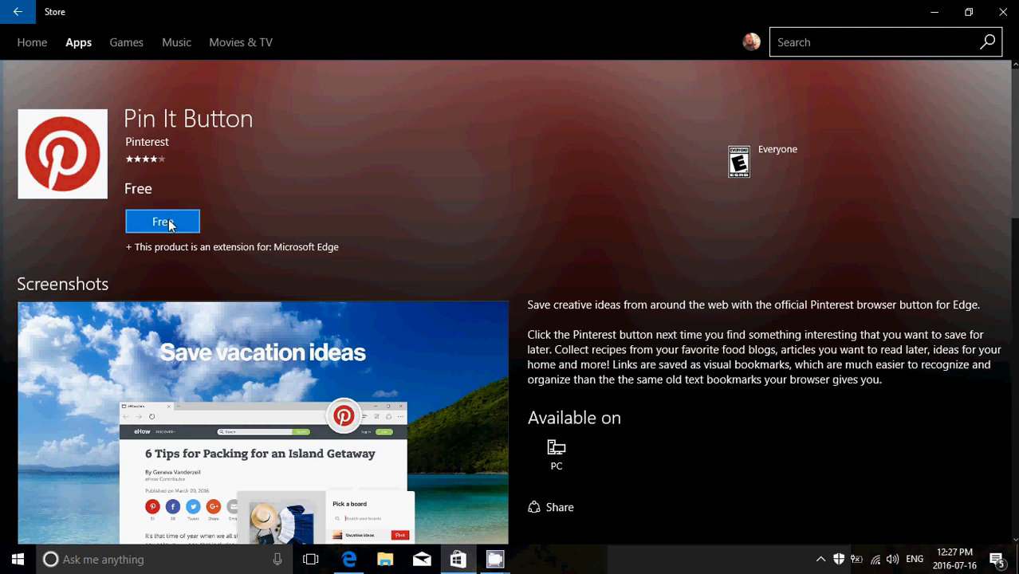
mouse_move(414, 250)
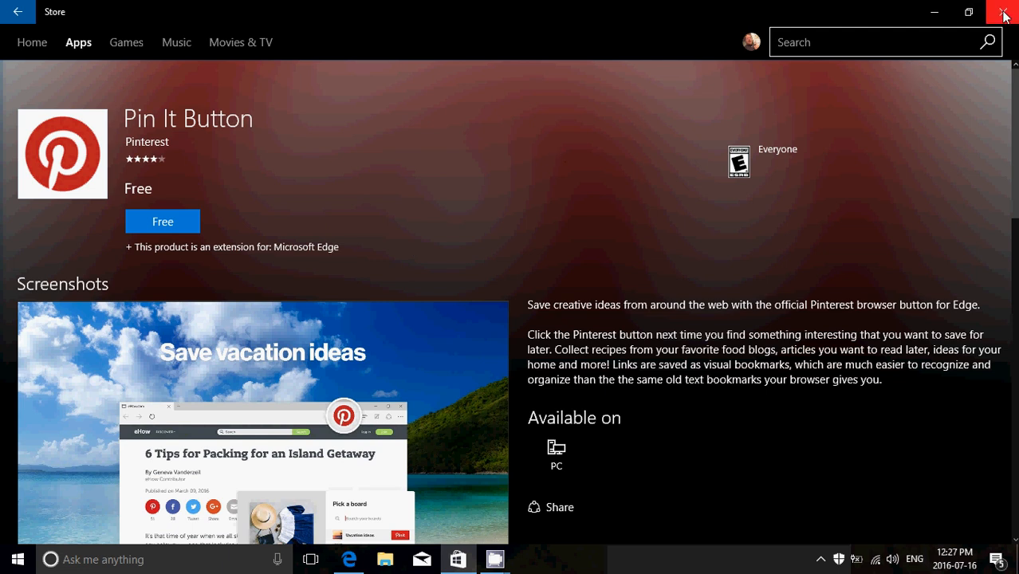
Close the Store, turn on Translator For Microsoft Edge, and open its options tab
left_click(1004, 12)
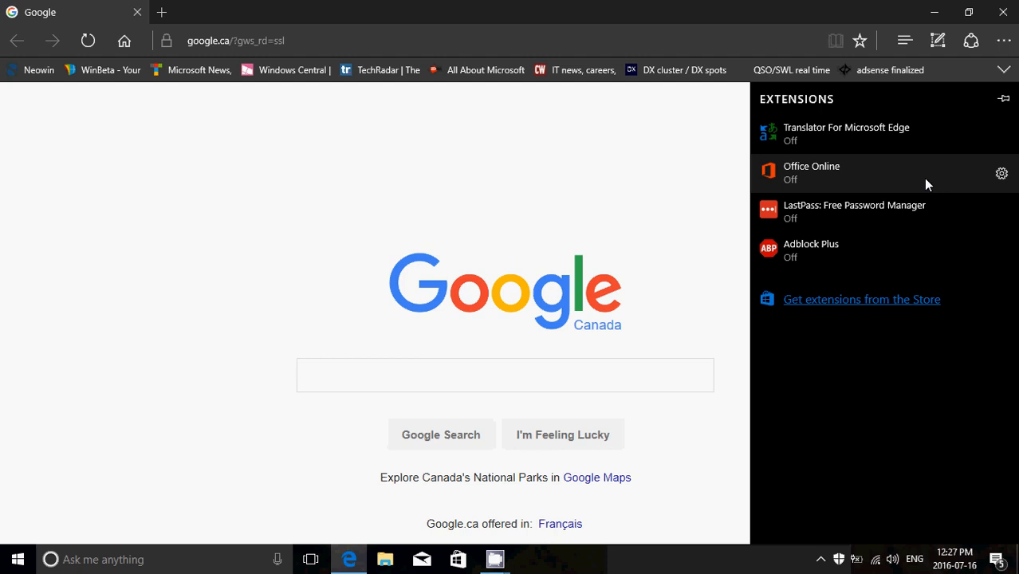
mouse_move(850, 143)
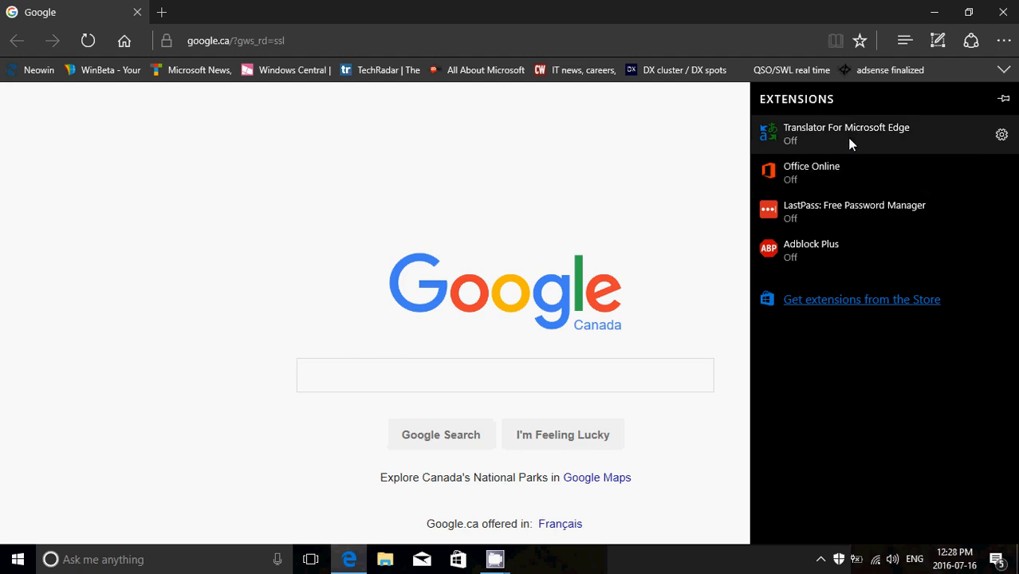
left_click(845, 133)
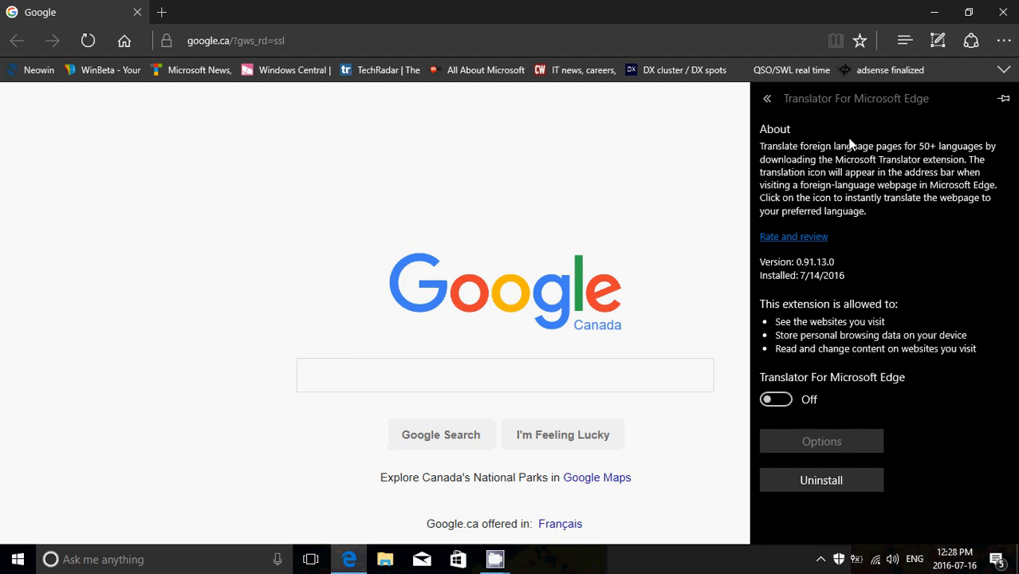
left_click(775, 399)
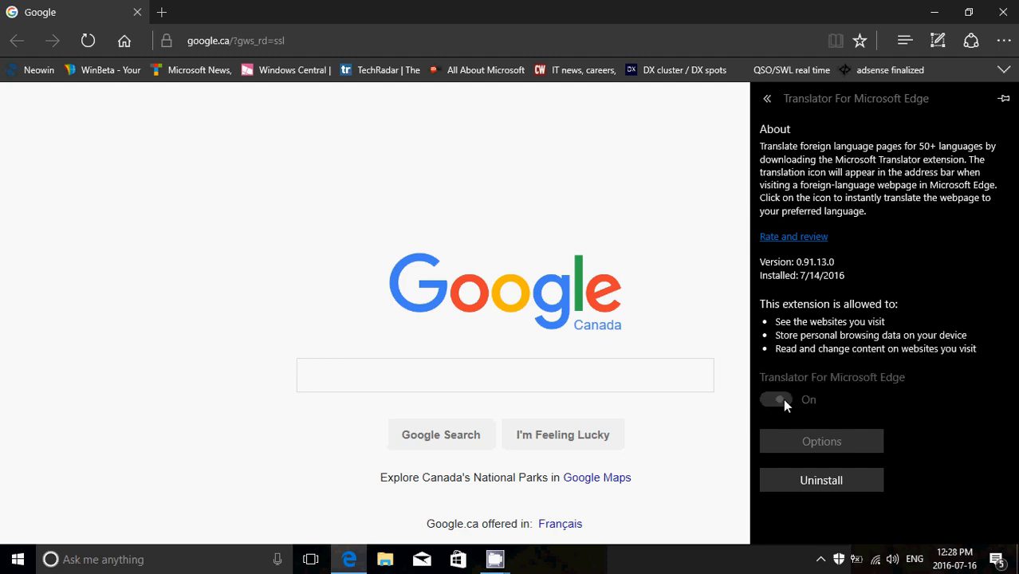
left_click(775, 400)
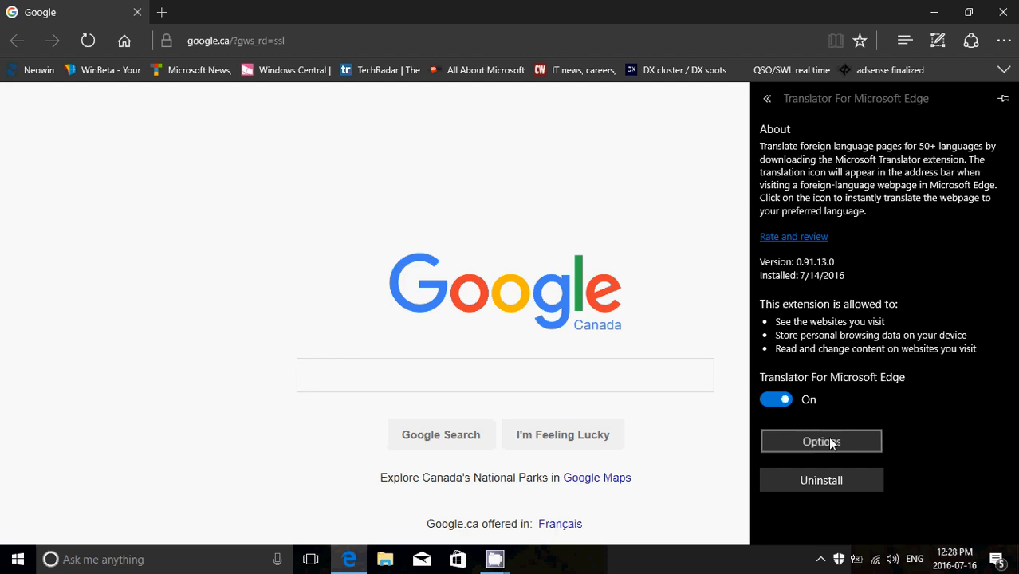
left_click(821, 441)
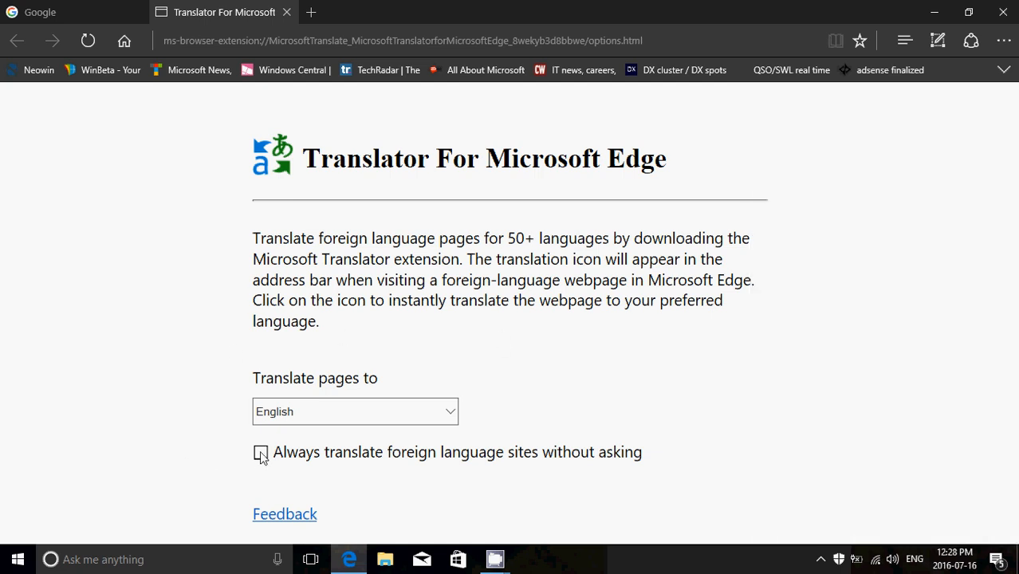
Enable 'Always translate foreign language sites without asking' in Translator options
left_click(261, 452)
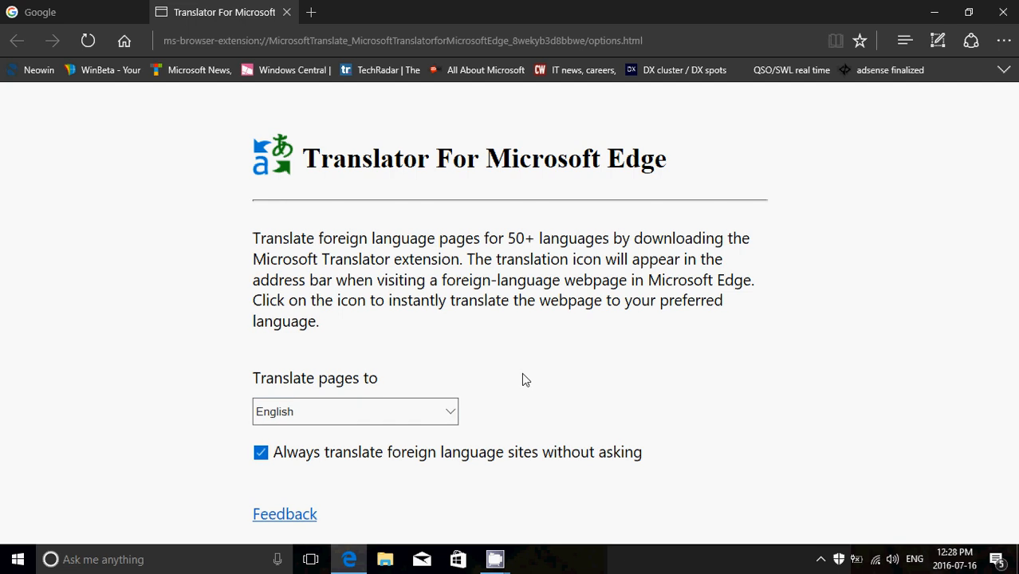
mouse_move(515, 7)
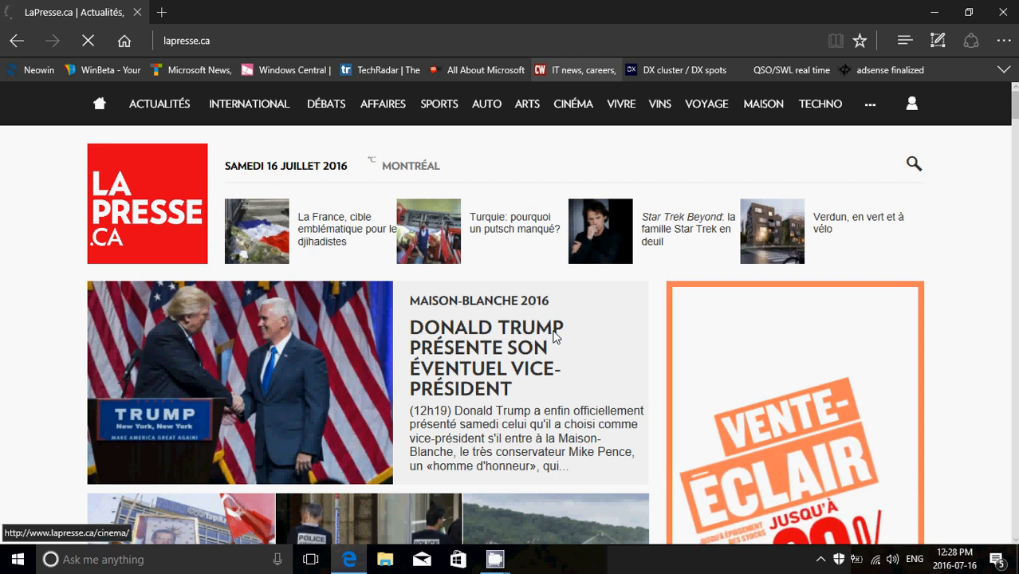
Translate the French La Presse page into English and scroll to check it
scroll("down", 3)
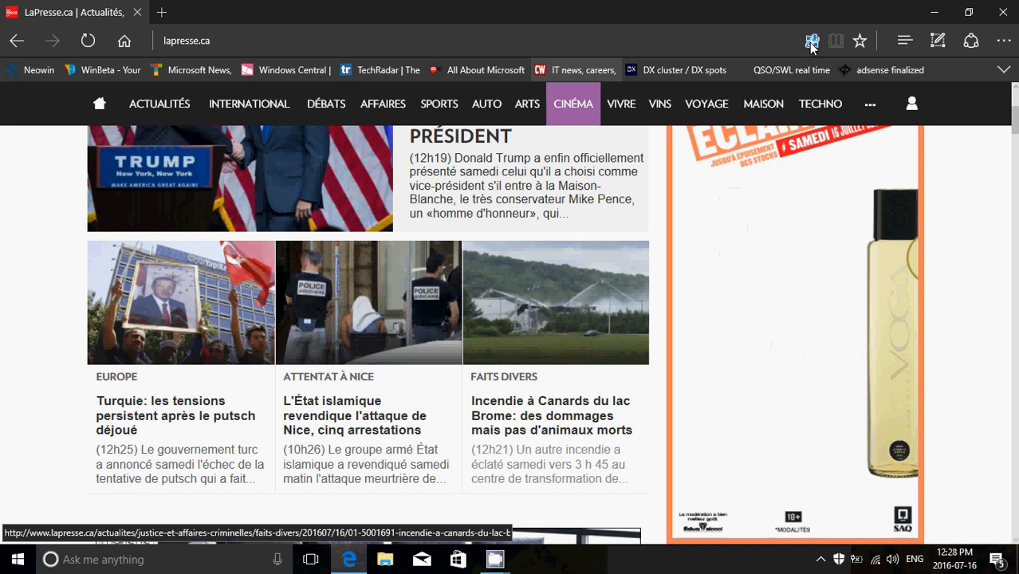
left_click(812, 40)
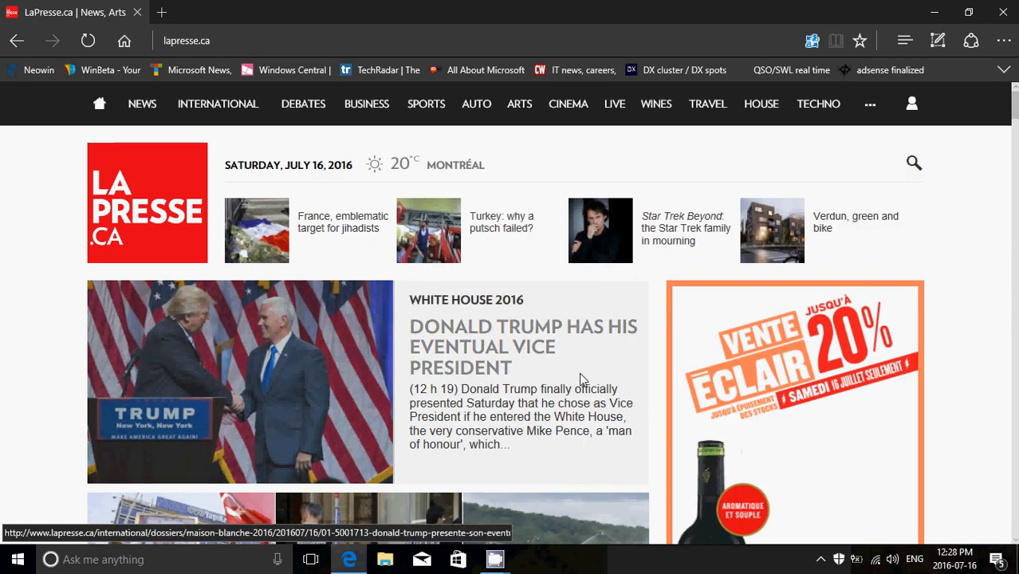
scroll("down", 3)
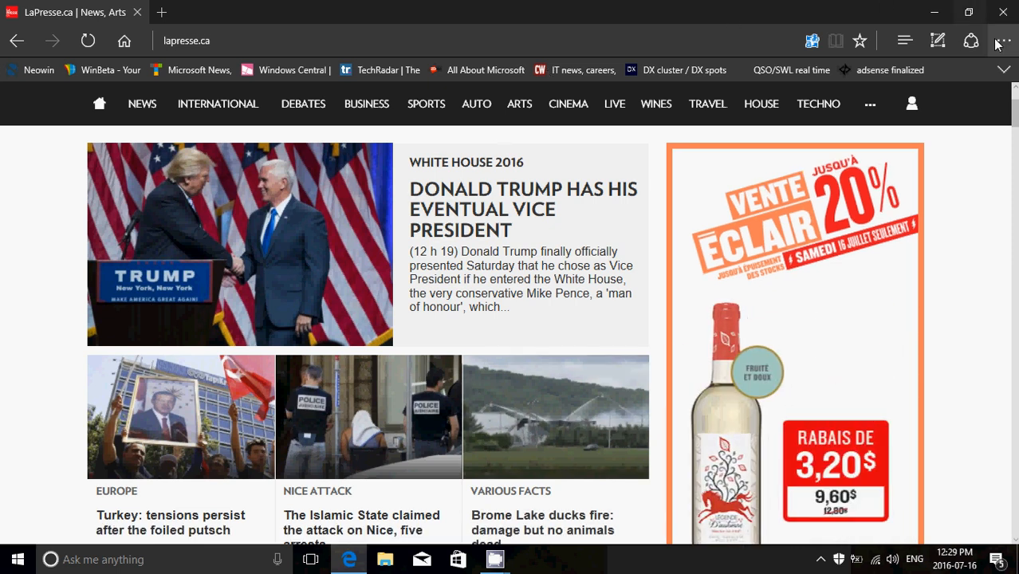
Open the Extensions pane, view Office Online's details, and return to the list
left_click(1003, 40)
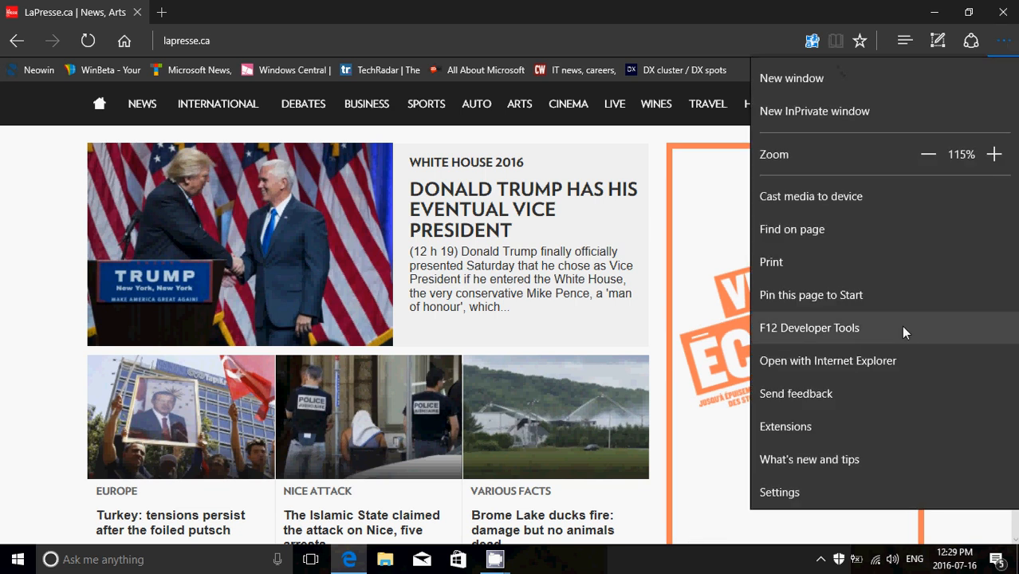
left_click(785, 426)
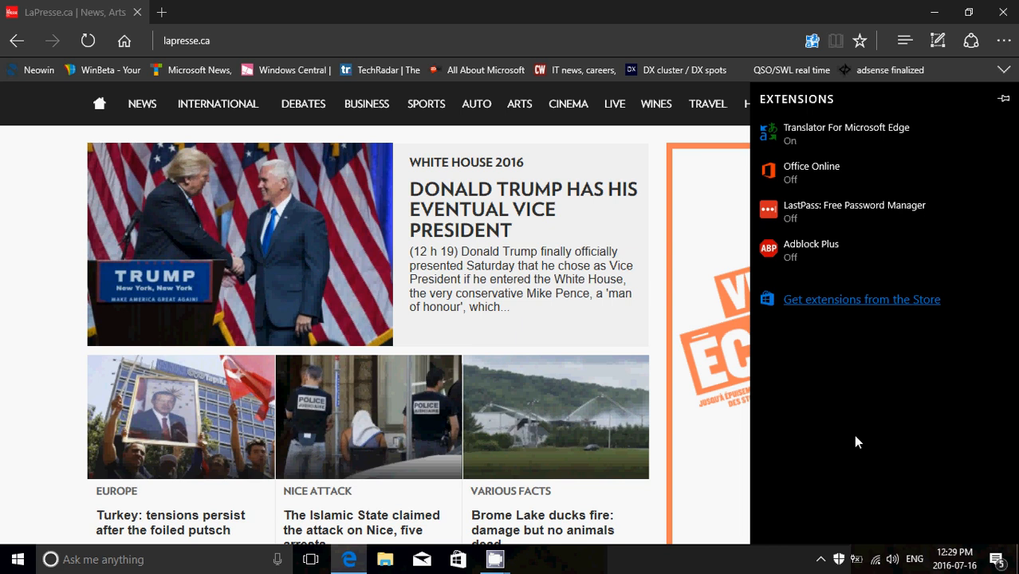
left_click(811, 166)
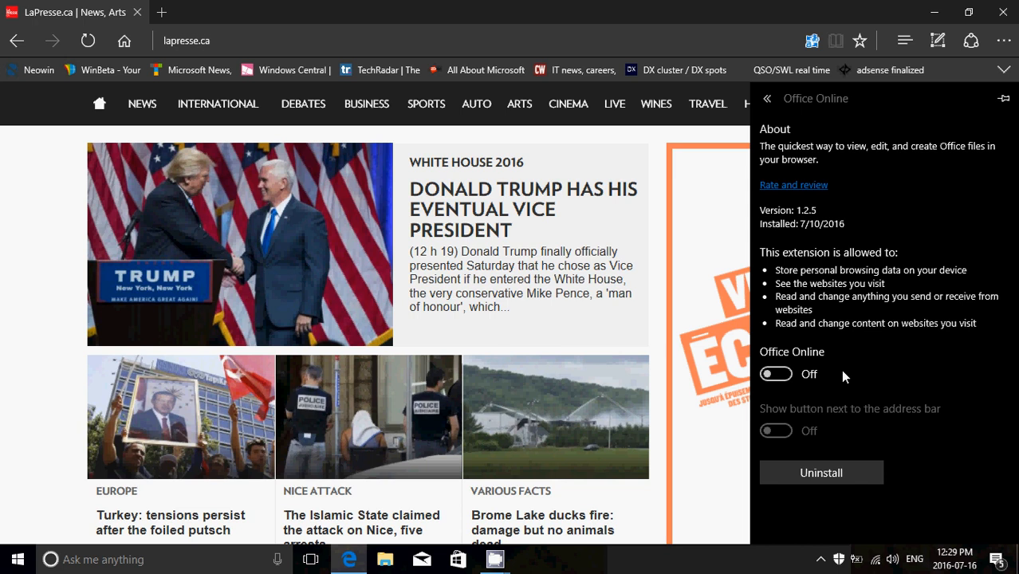
mouse_move(799, 38)
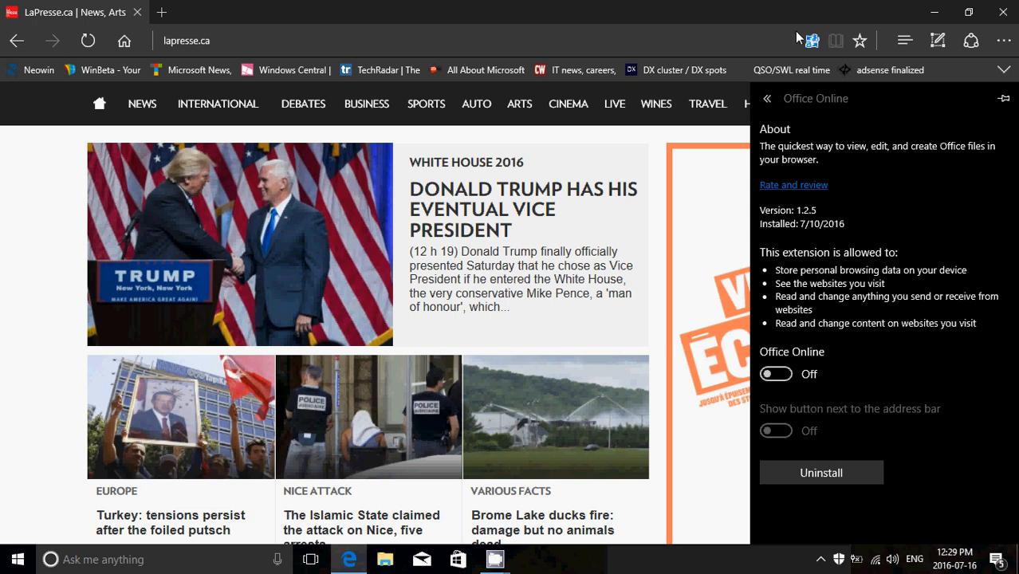
mouse_move(850, 415)
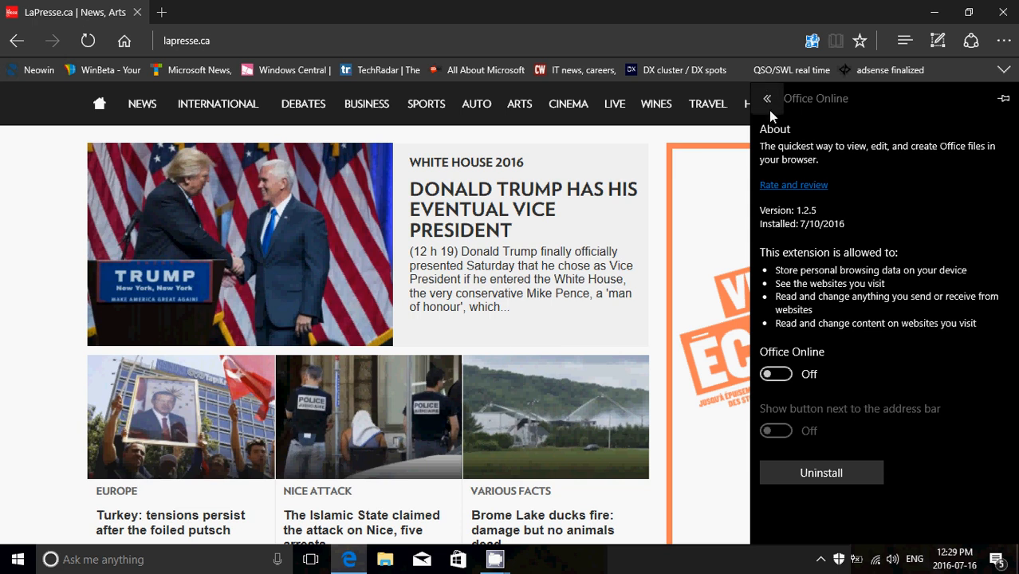
left_click(766, 99)
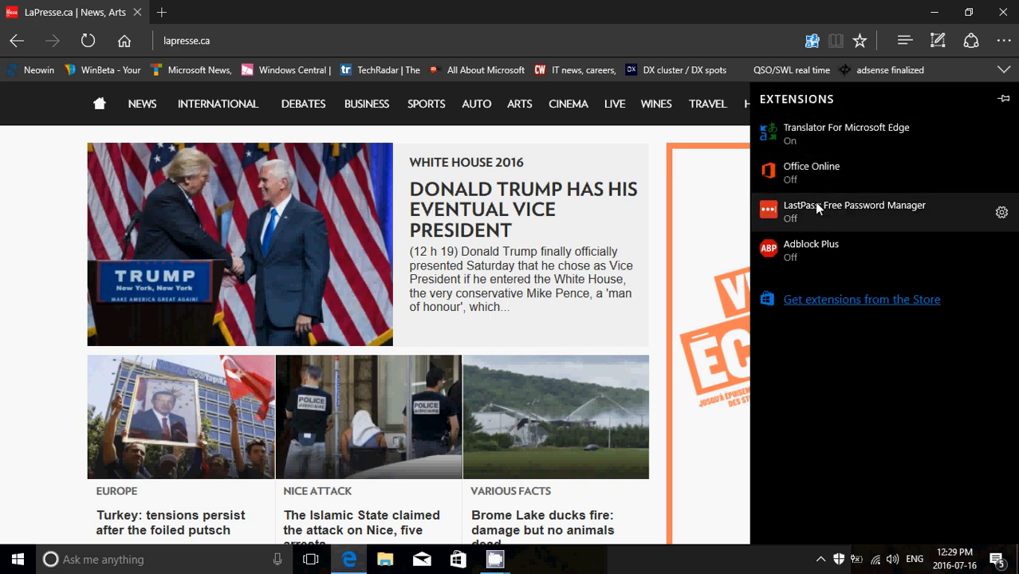
Turn on Adblock Plus and show its button next to the address bar
left_click(811, 250)
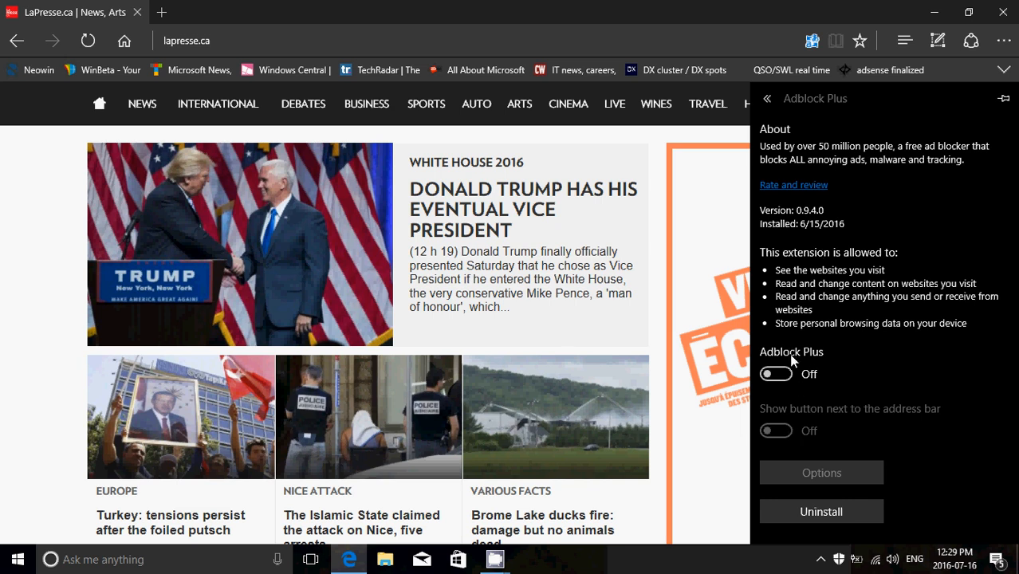
left_click(775, 374)
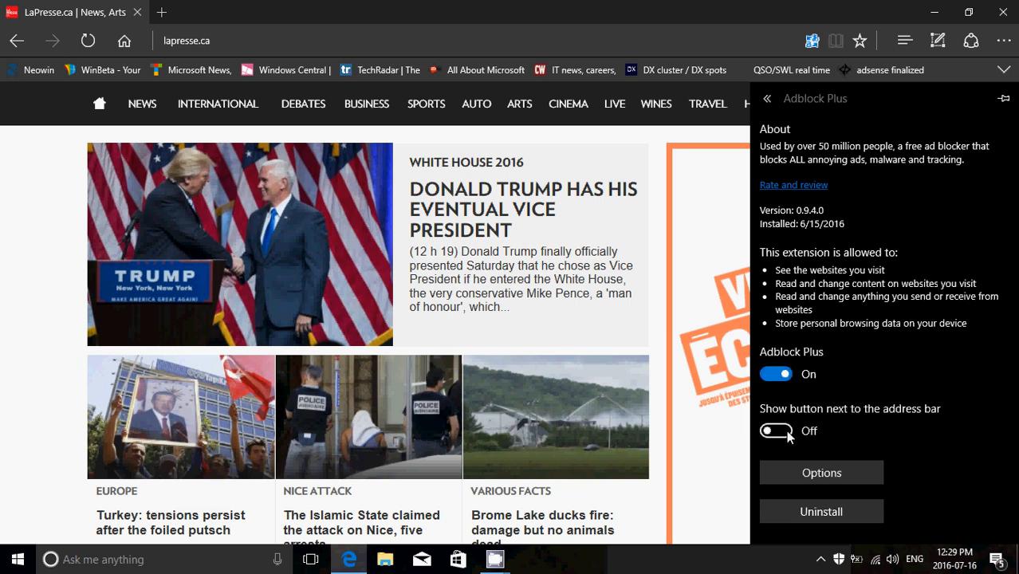
left_click(775, 431)
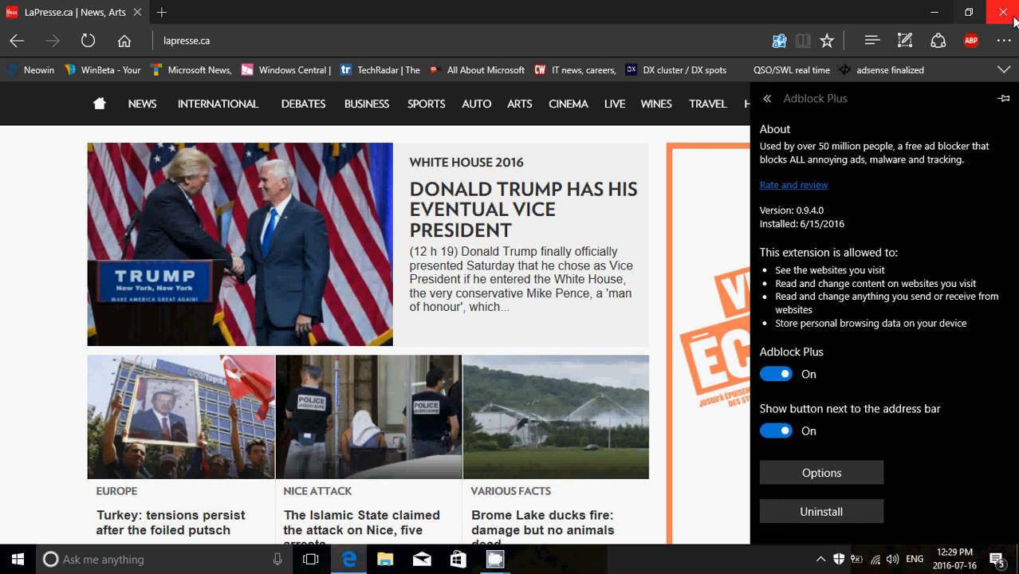
mouse_move(955, 83)
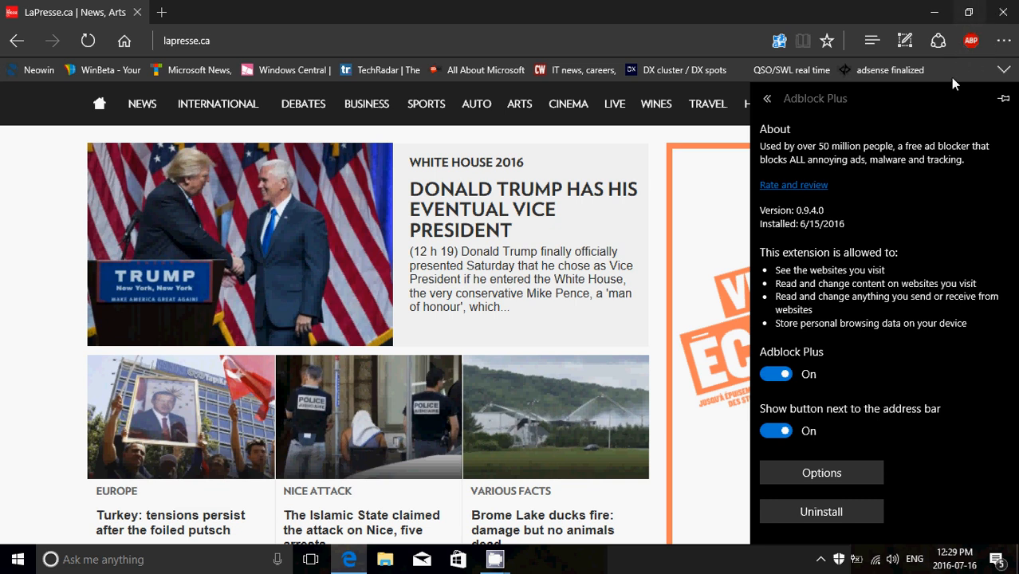
mouse_move(957, 105)
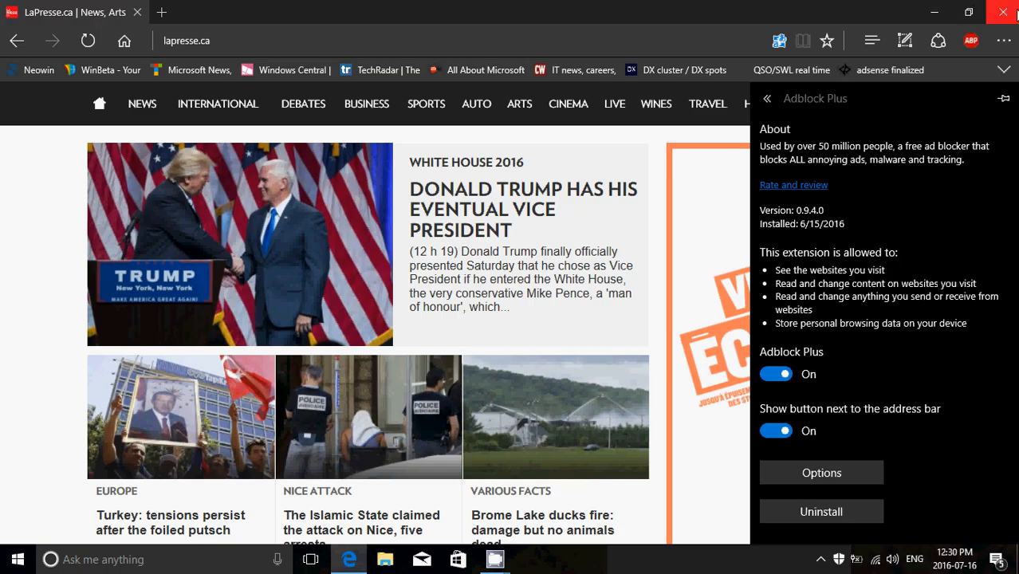
Close the Edge window to reveal the Windows 10 desktop
left_click(1003, 12)
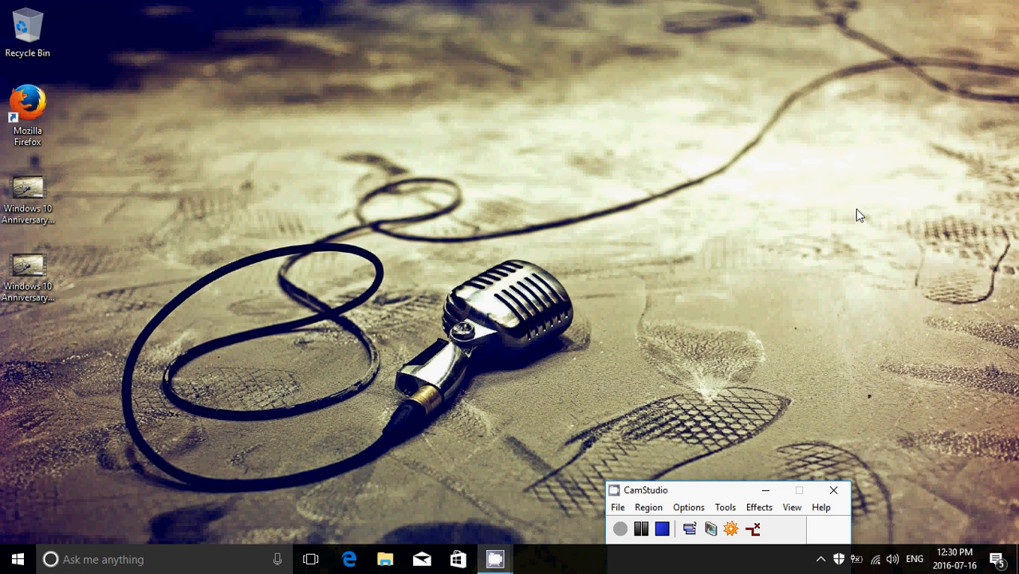
mouse_move(558, 225)
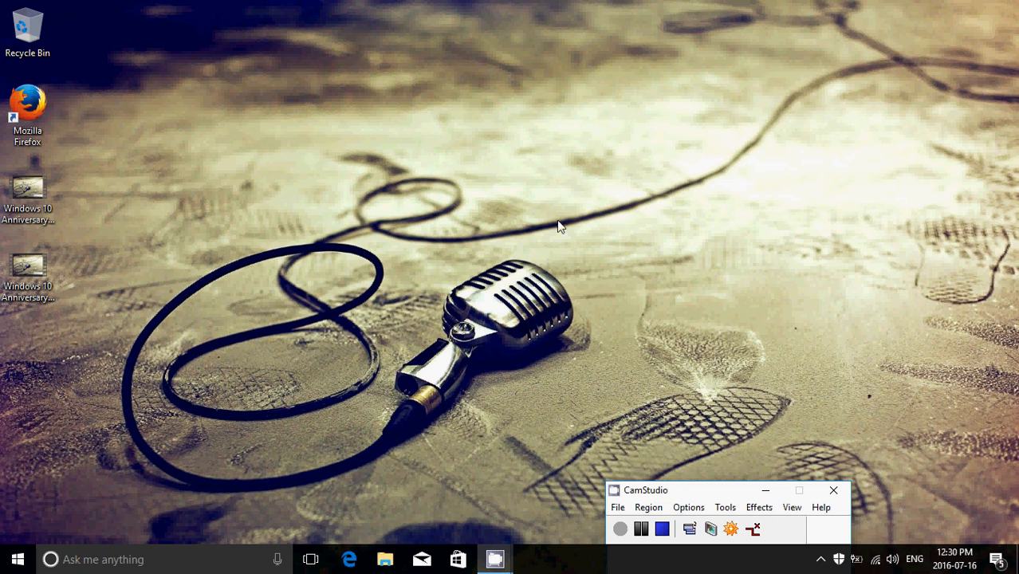
mouse_move(690, 456)
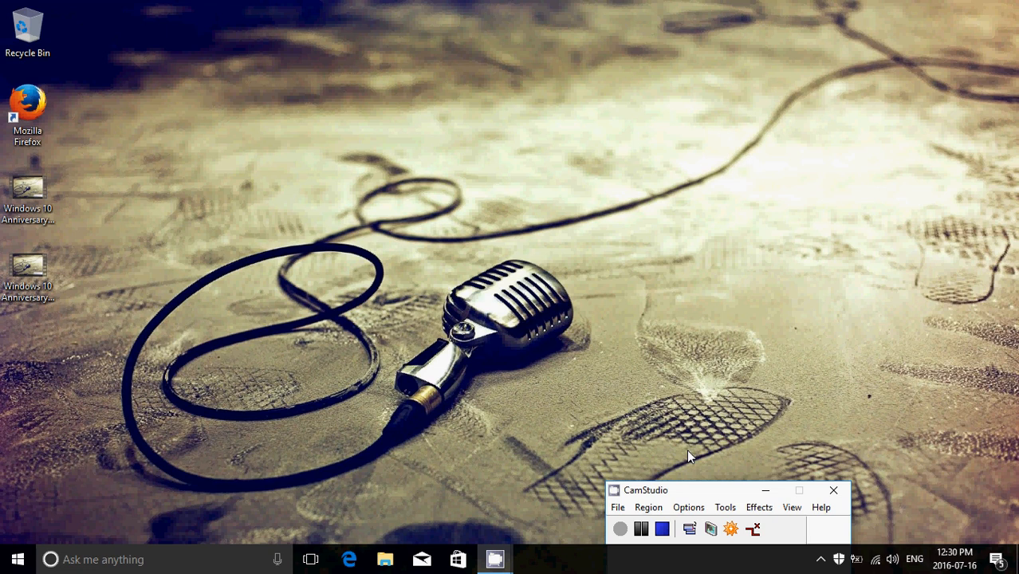